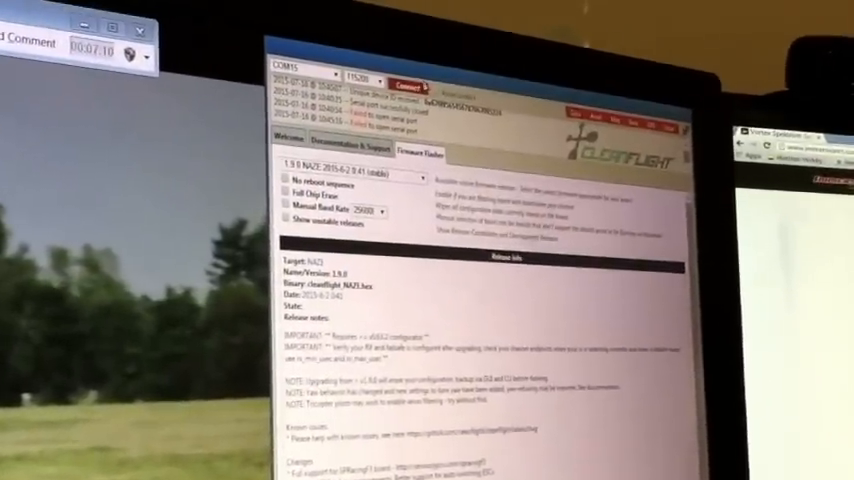
Connect to the flight controller to read its board type and firmware, then pick a firmware target
left_click(404, 86)
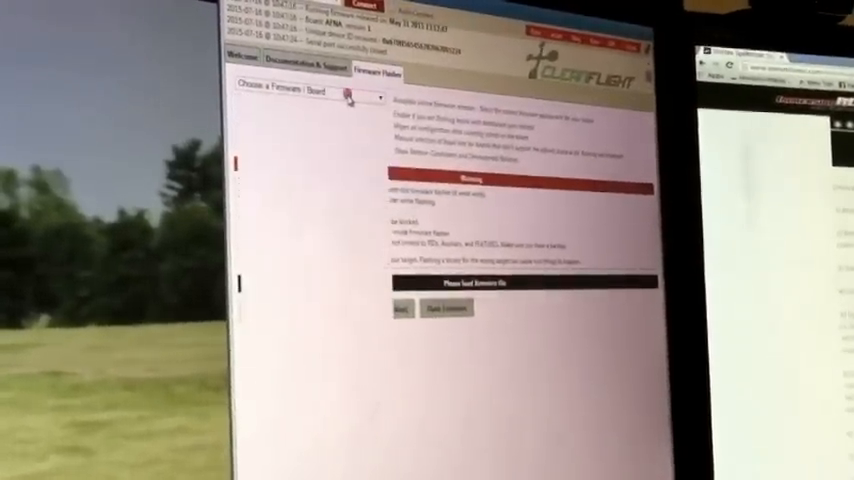
left_click(310, 95)
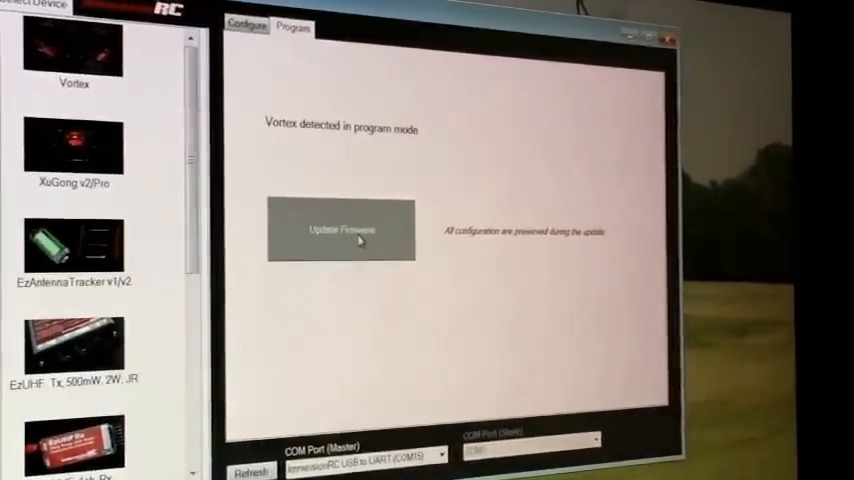
Start the Vortex firmware update in ImmersionRC Tools
left_click(340, 230)
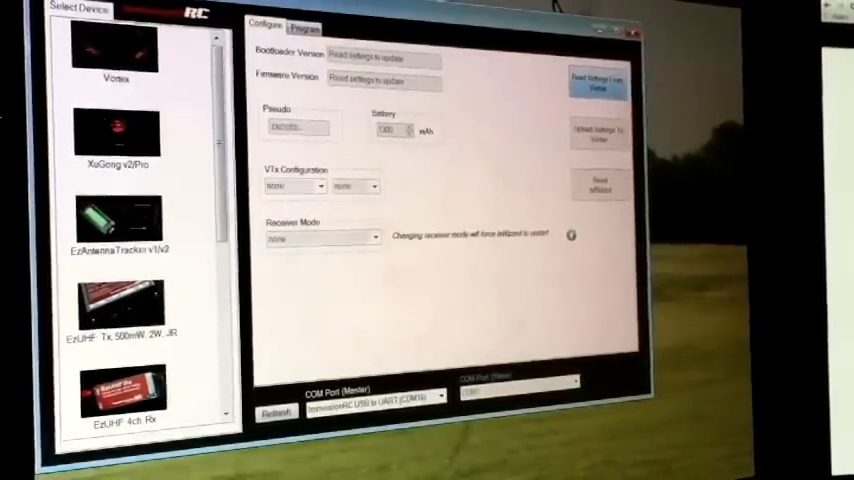
Read the Vortex's current settings and set its receiver mode to SPEKTRUM2048
left_click(597, 82)
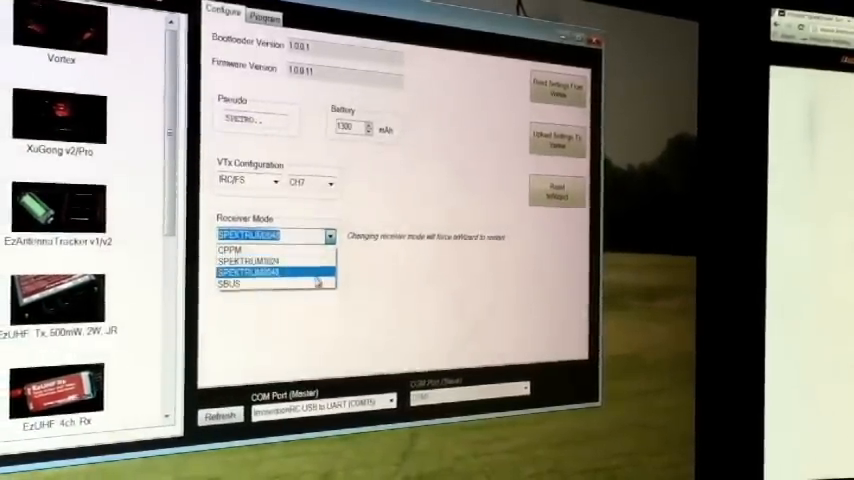
left_click(270, 271)
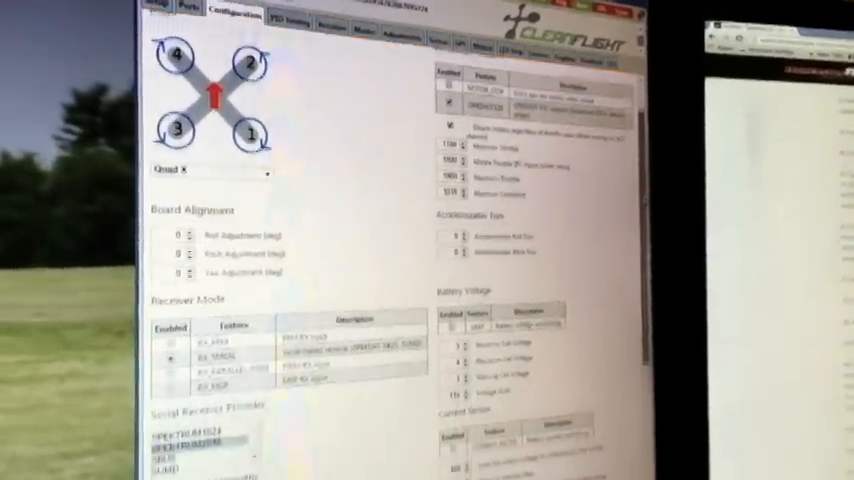
Scroll the Configuration tab to the RX_SERIAL receiver mode and SPEKTRUM2048 provider
scroll("down", 3)
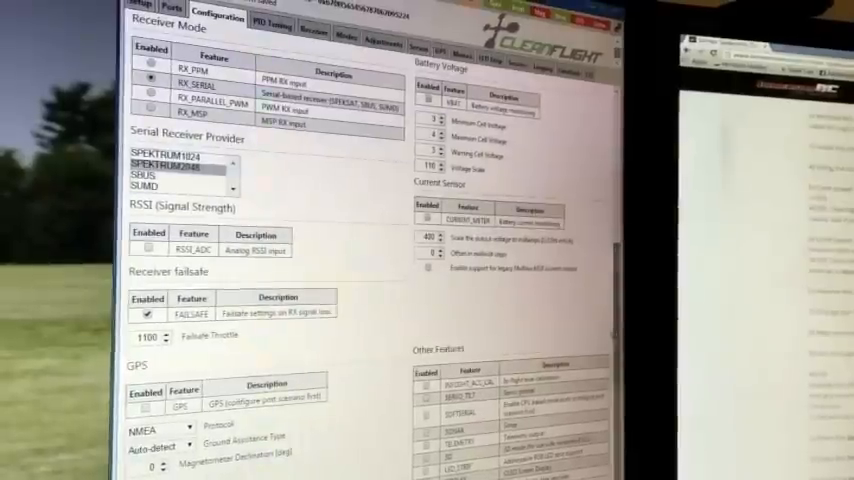